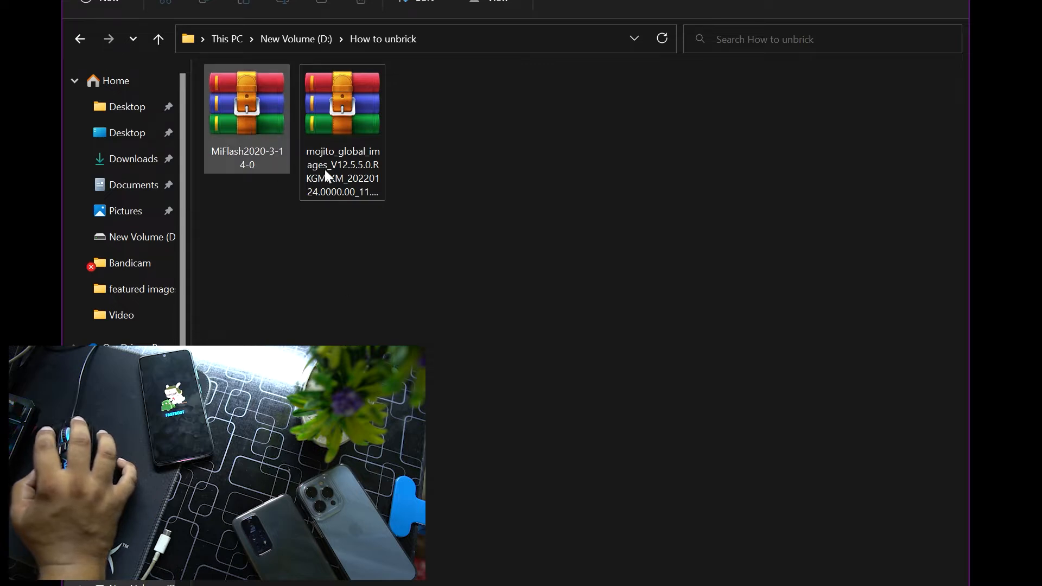
- Extract the MiFlash archive and the mojito global images ROM archive to their own folders
right_click(343, 103)
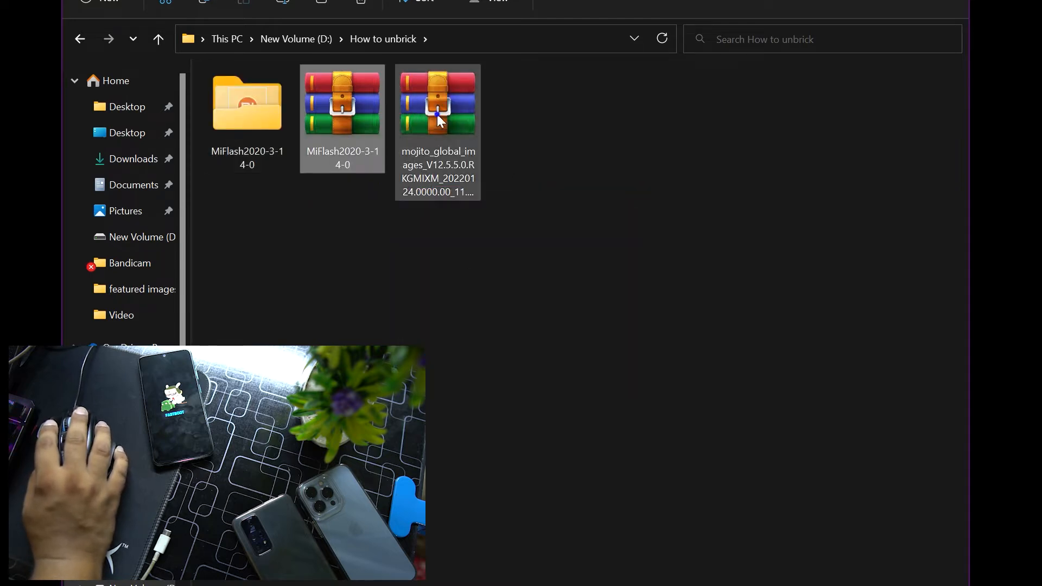
right_click(437, 120)
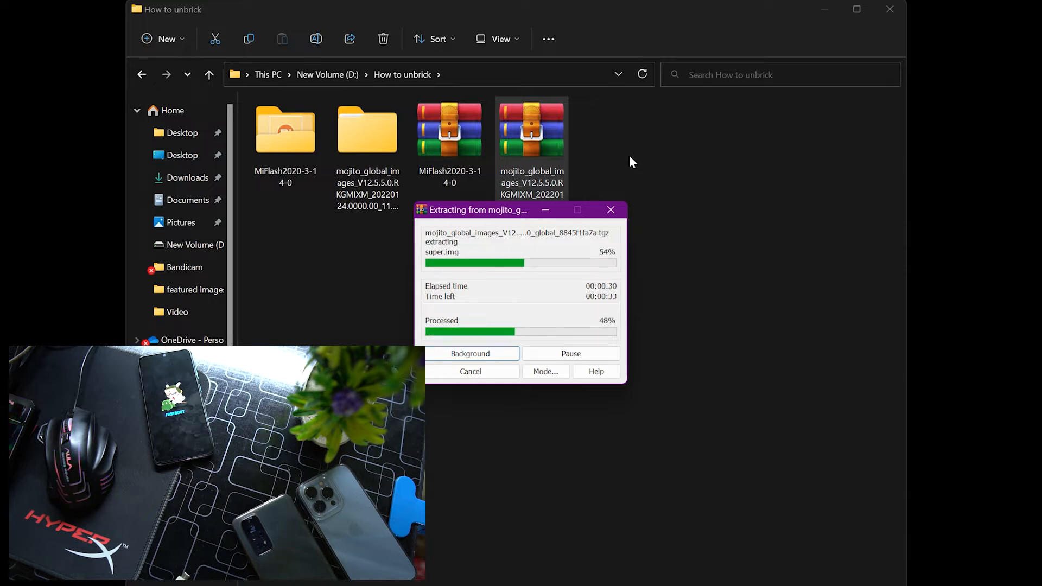
mouse_move(592, 32)
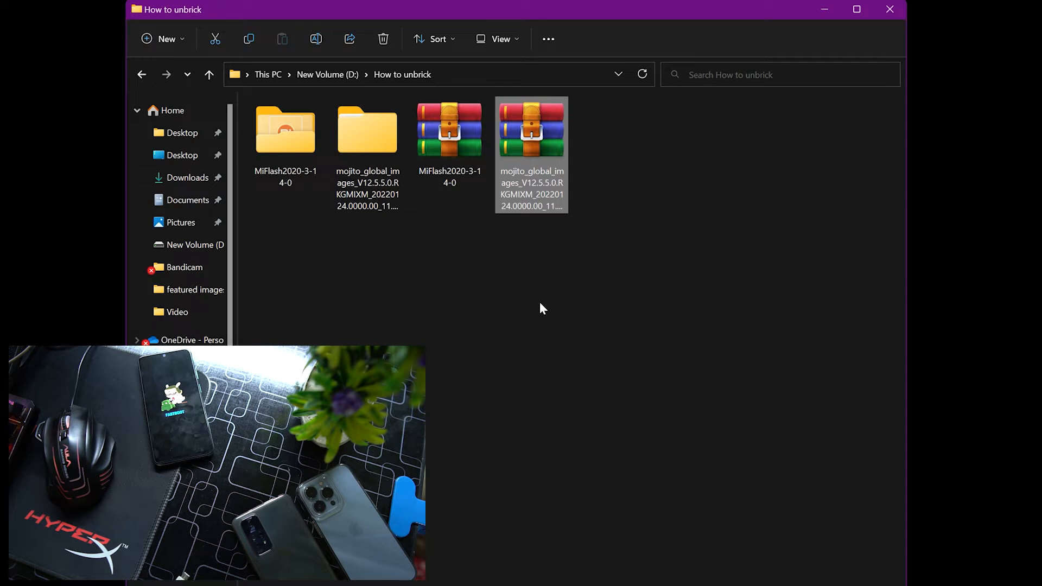
- Open the MiFlash2020-3-14-0 folder and run XiaoMiFlash.exe
click(335, 316)
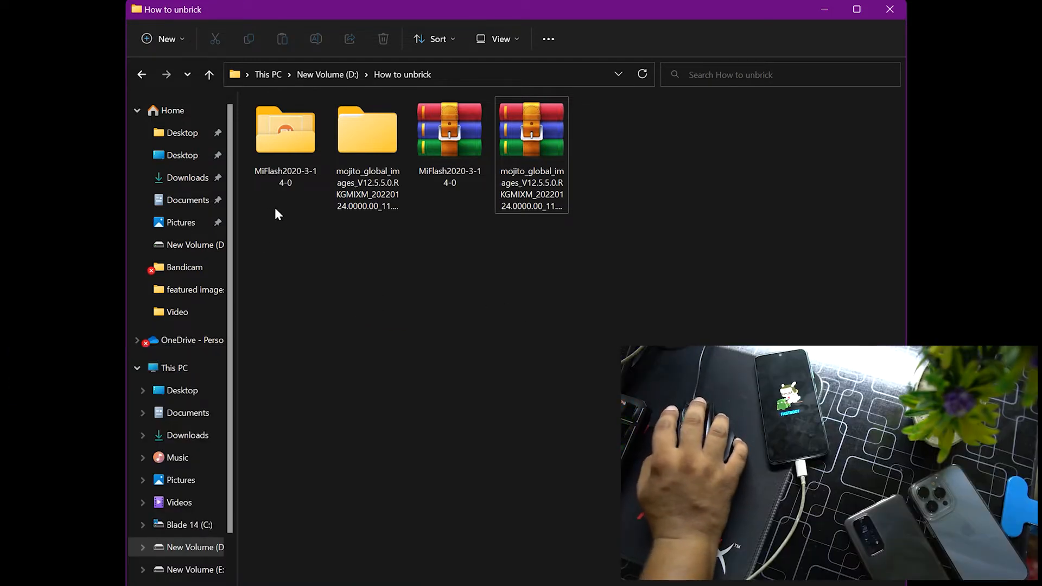
click(285, 129)
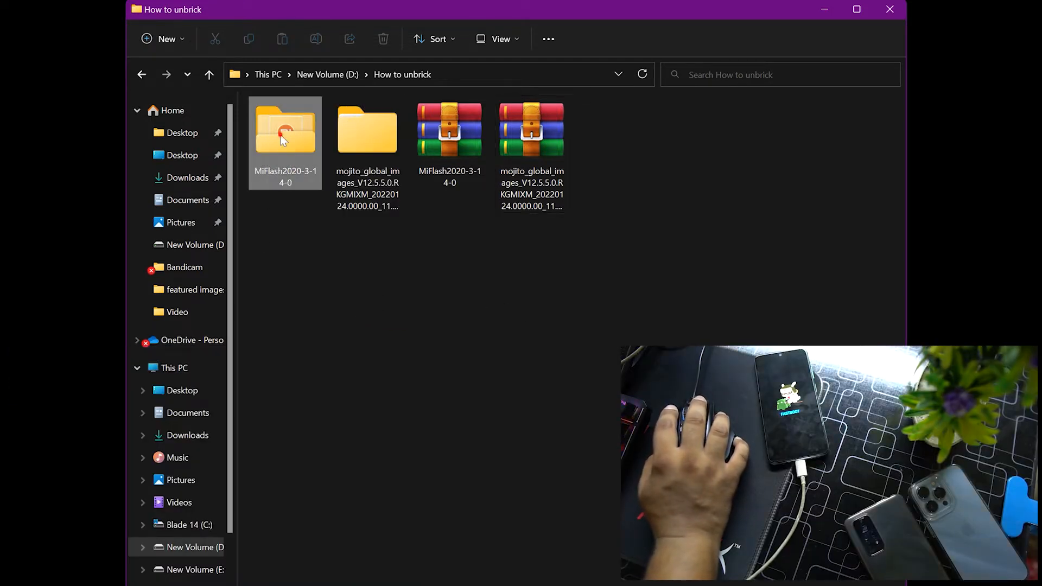
double_click(284, 130)
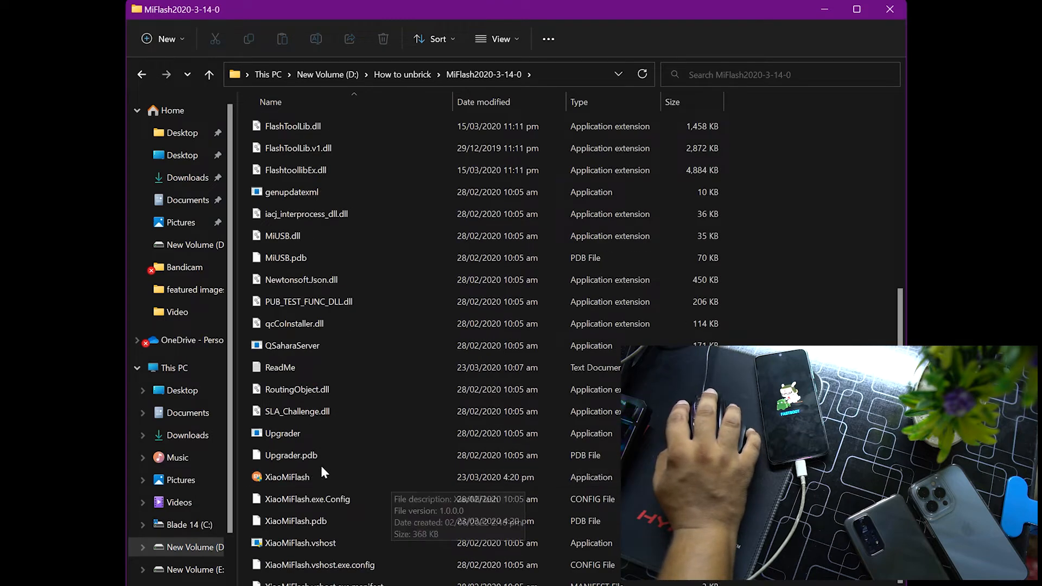
click(287, 477)
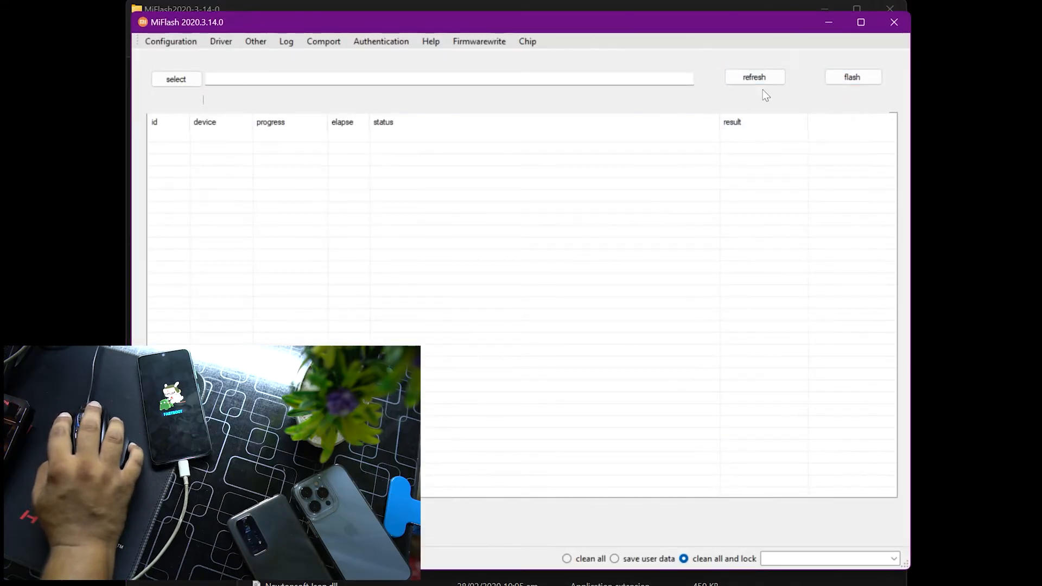
- Refresh MiFlash to detect device f59e00ae, then begin selecting the firmware folder
click(755, 76)
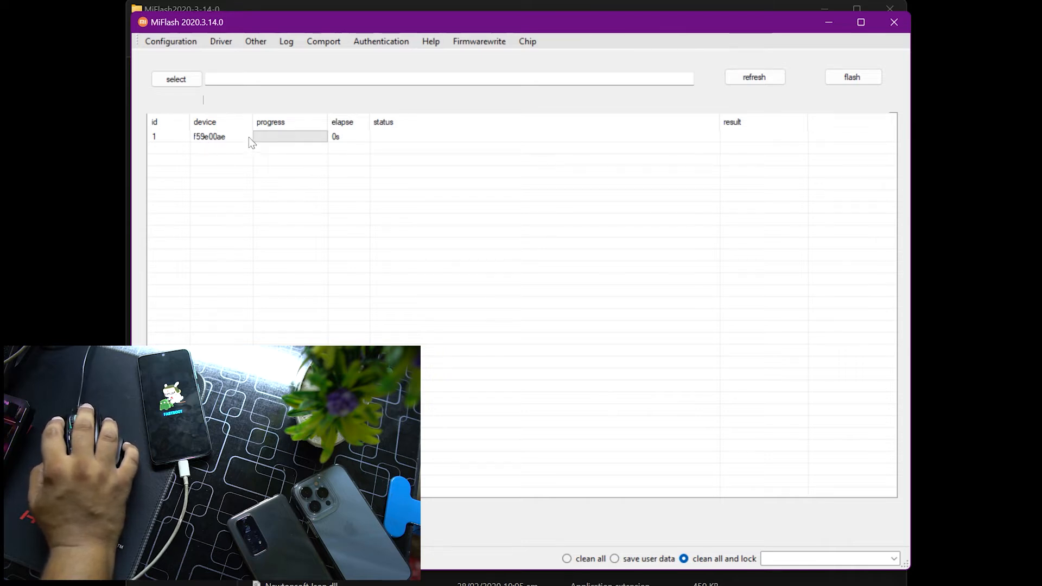
mouse_move(303, 145)
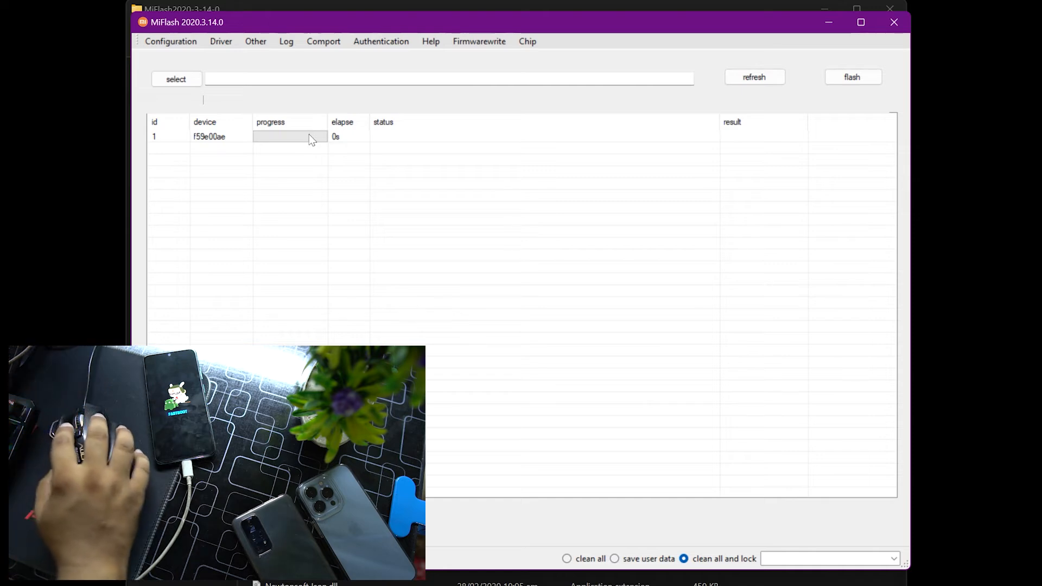
mouse_move(331, 122)
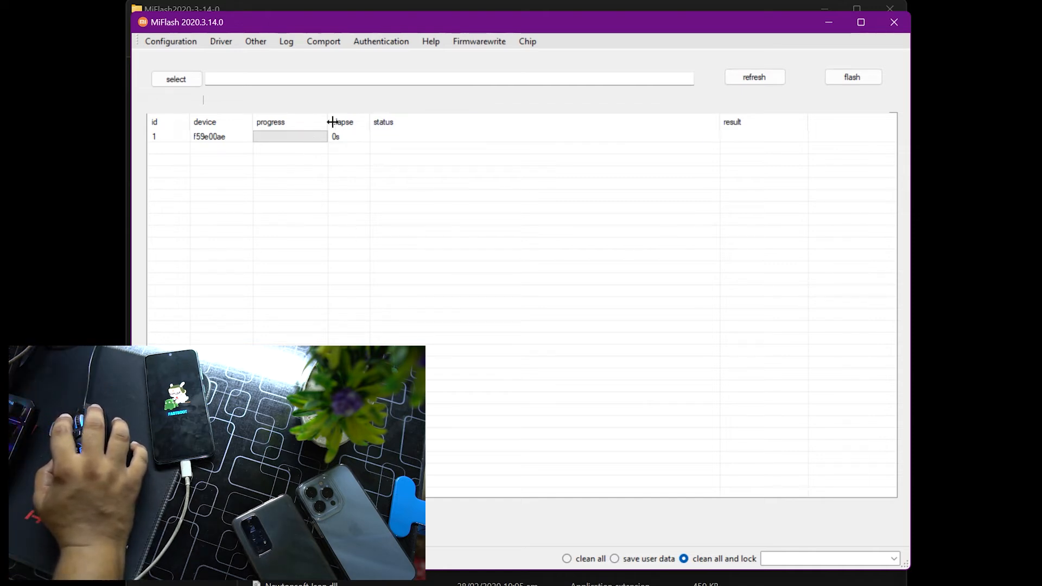
click(176, 79)
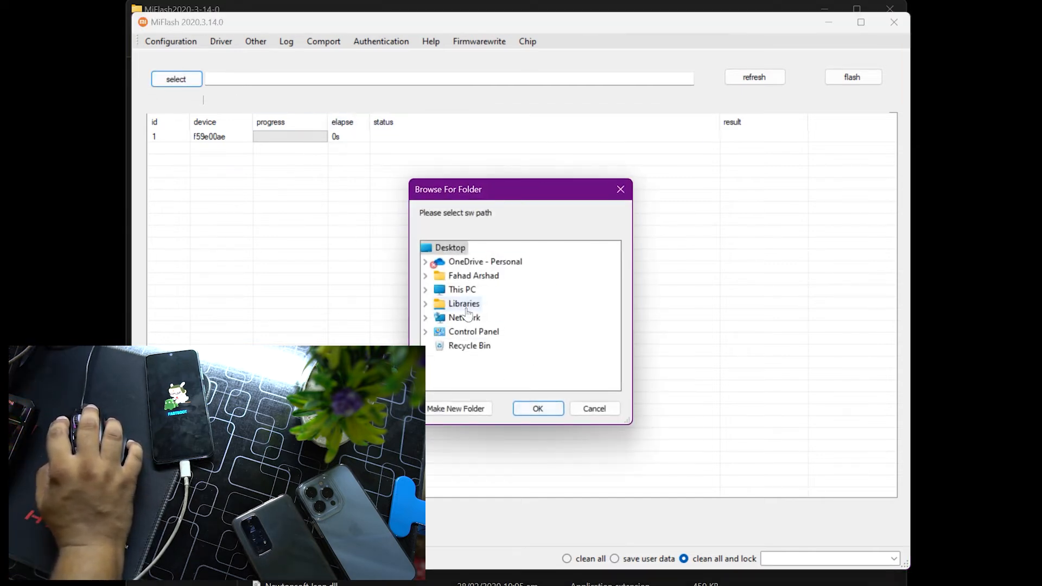
- Set the extracted mojito_global_images folder on drive D as the firmware path
click(473, 276)
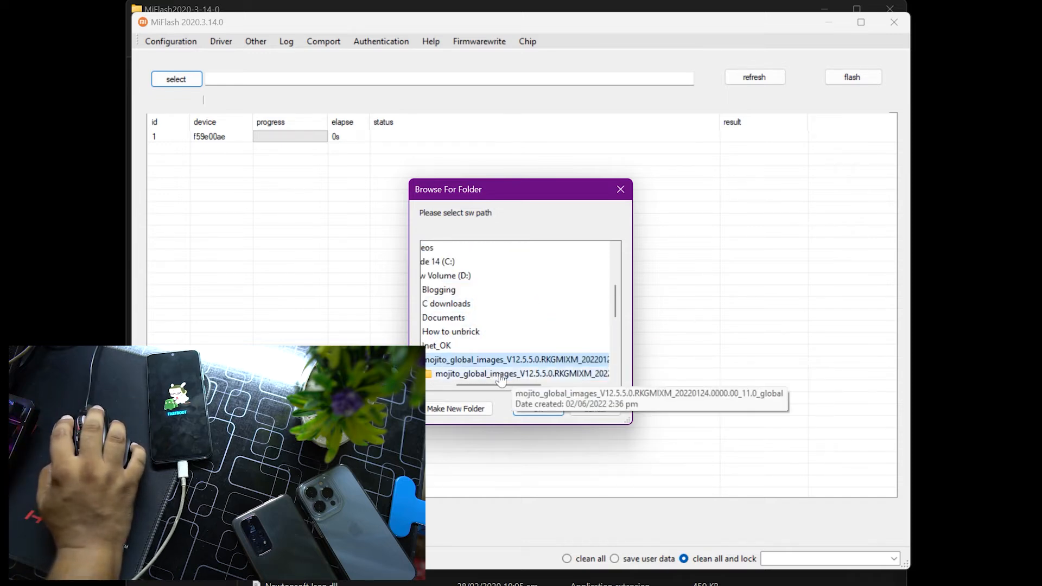
click(439, 358)
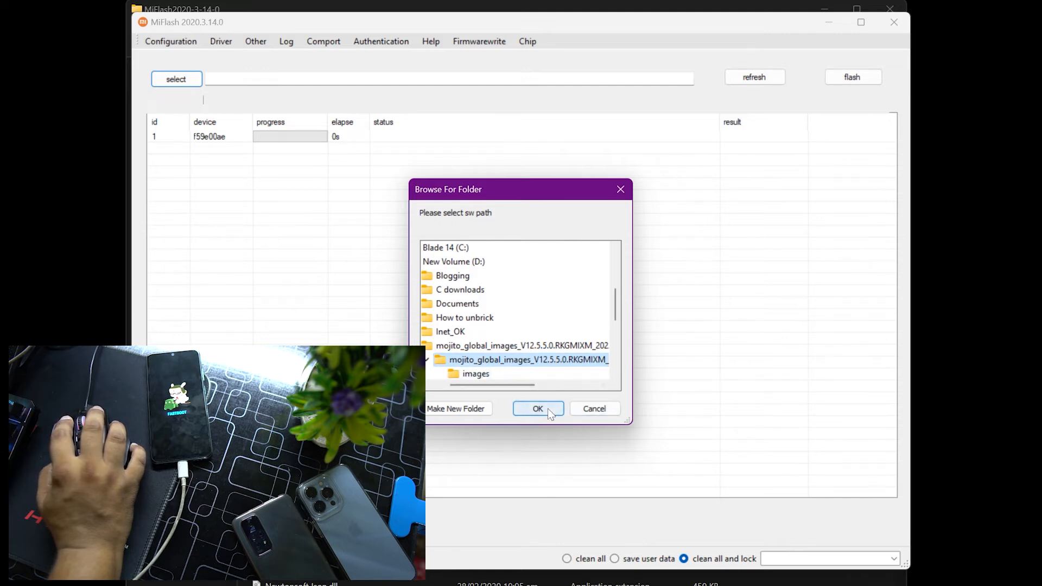
click(538, 408)
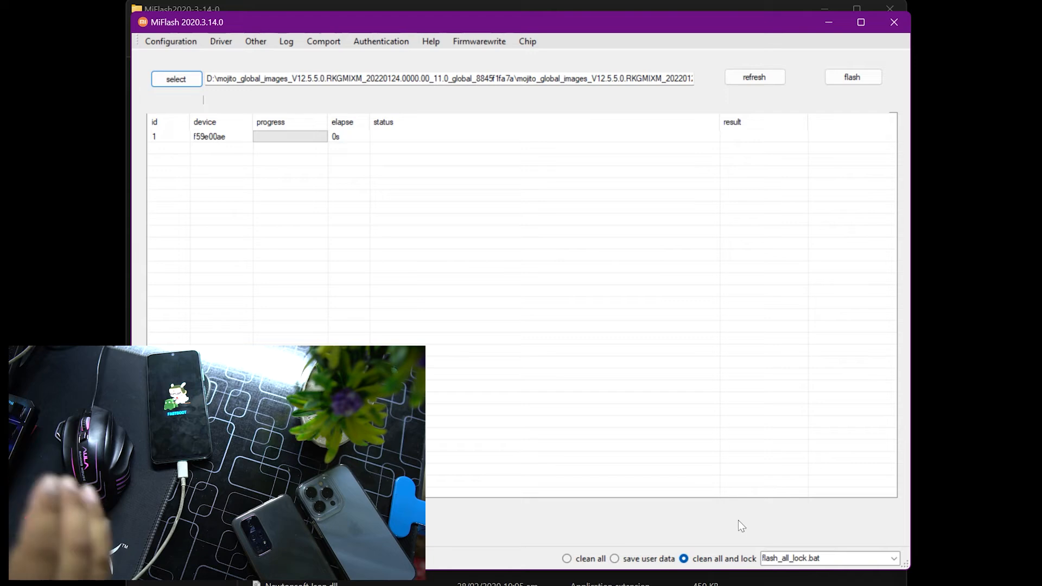
- Select clean all (flash_all.bat) and flash the ROM to the phone
click(566, 559)
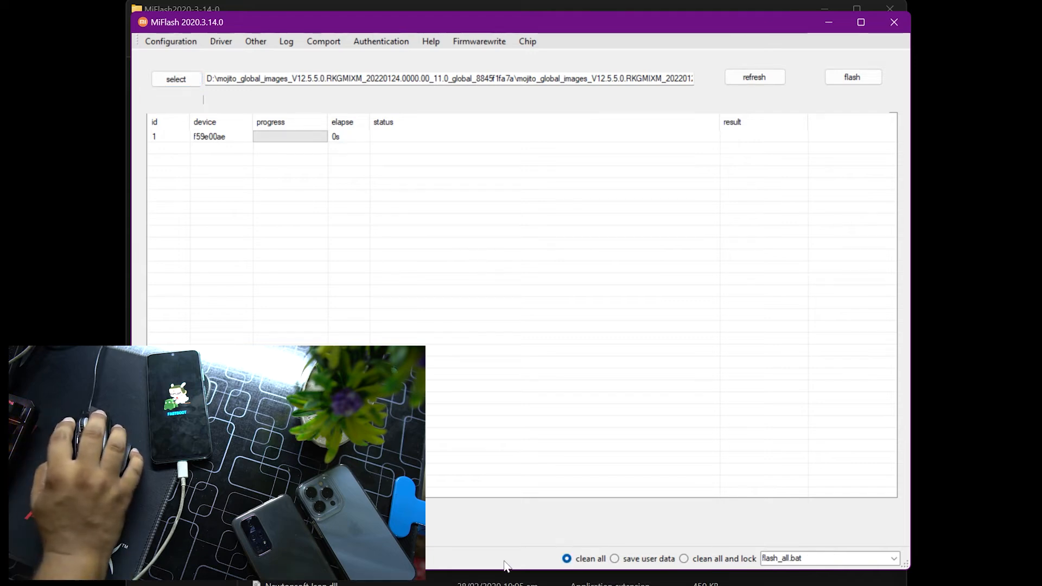
mouse_move(438, 532)
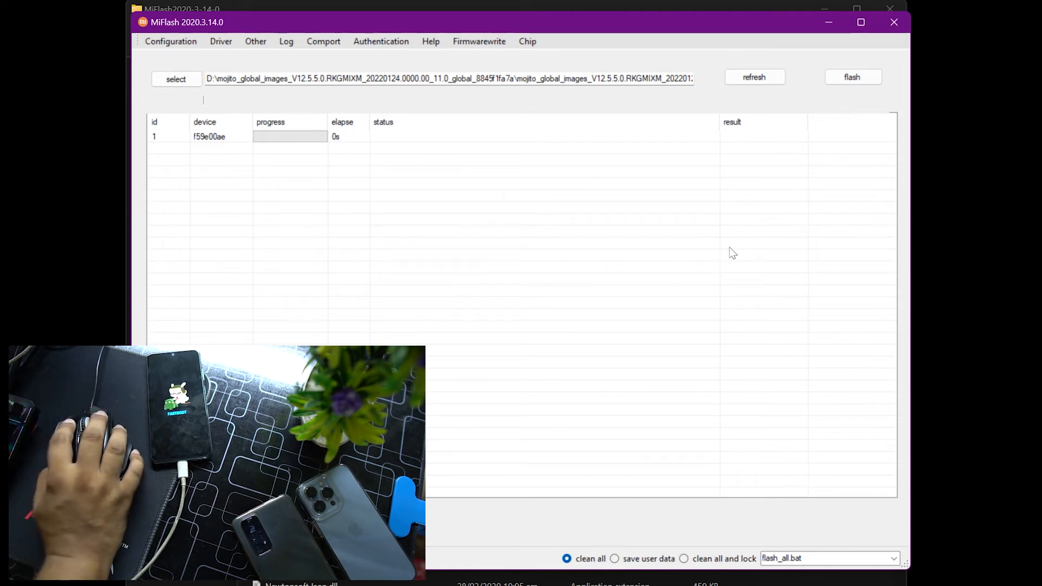
mouse_move(833, 122)
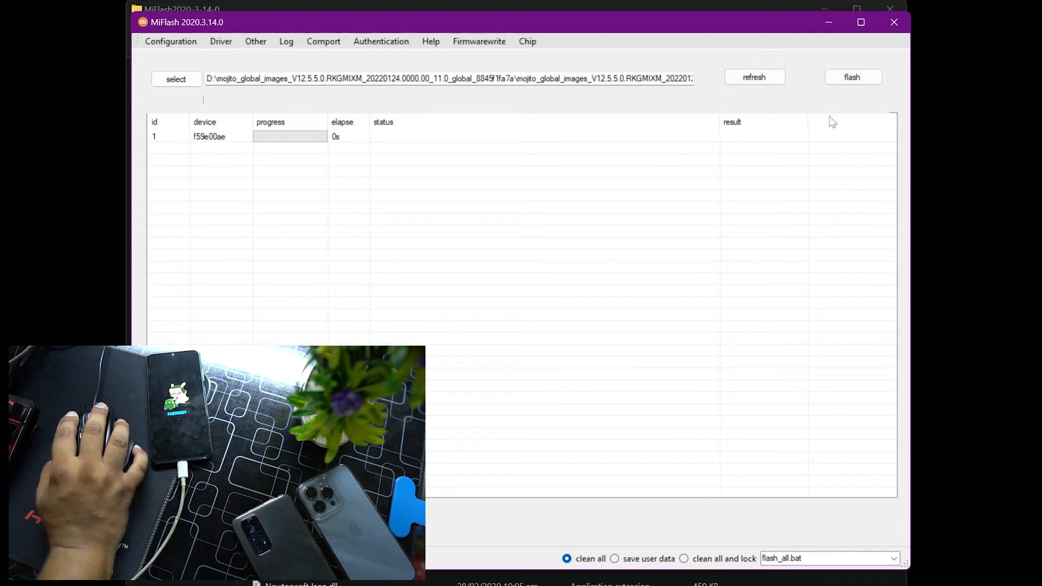
click(853, 77)
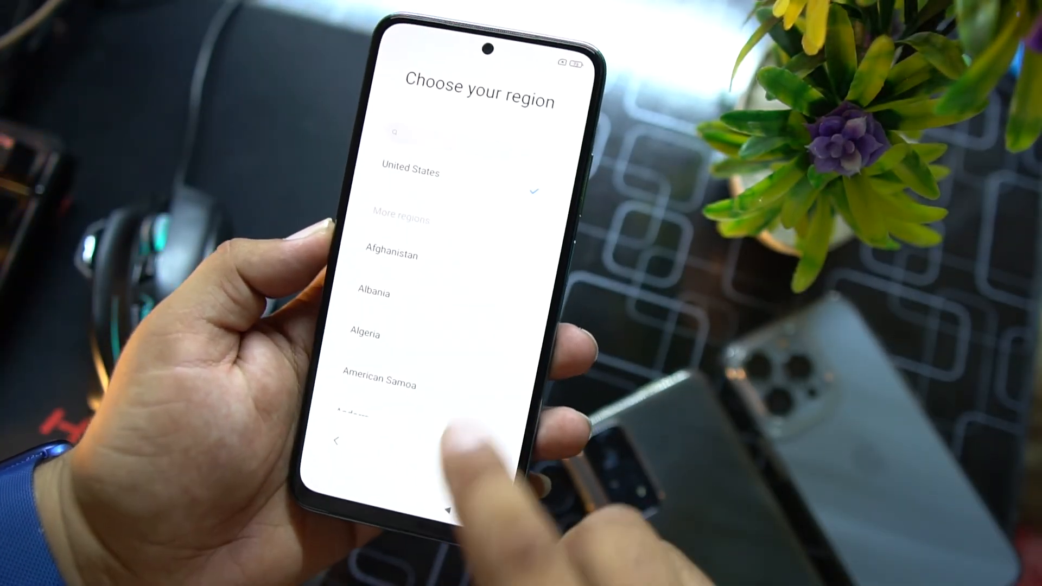
- Finish MIUI setup and start downloading the MIUI 12.5 update from Settings
click(395, 131)
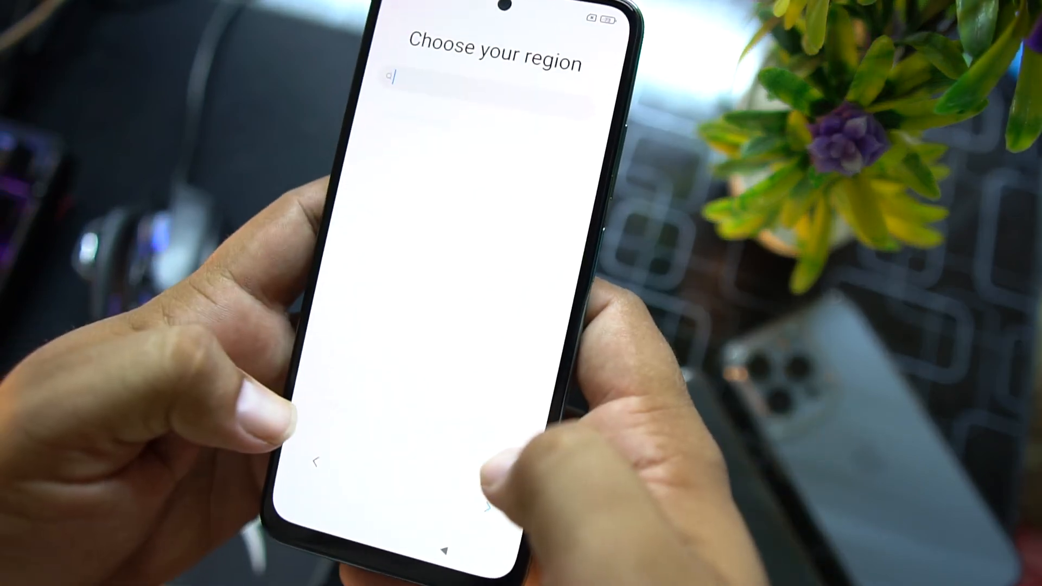
click(465, 80)
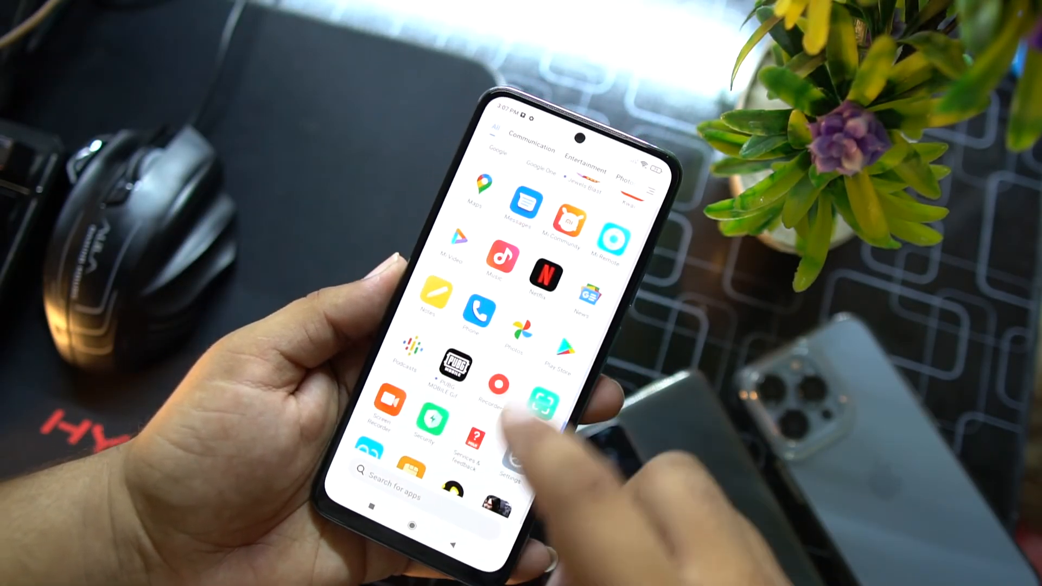
click(513, 465)
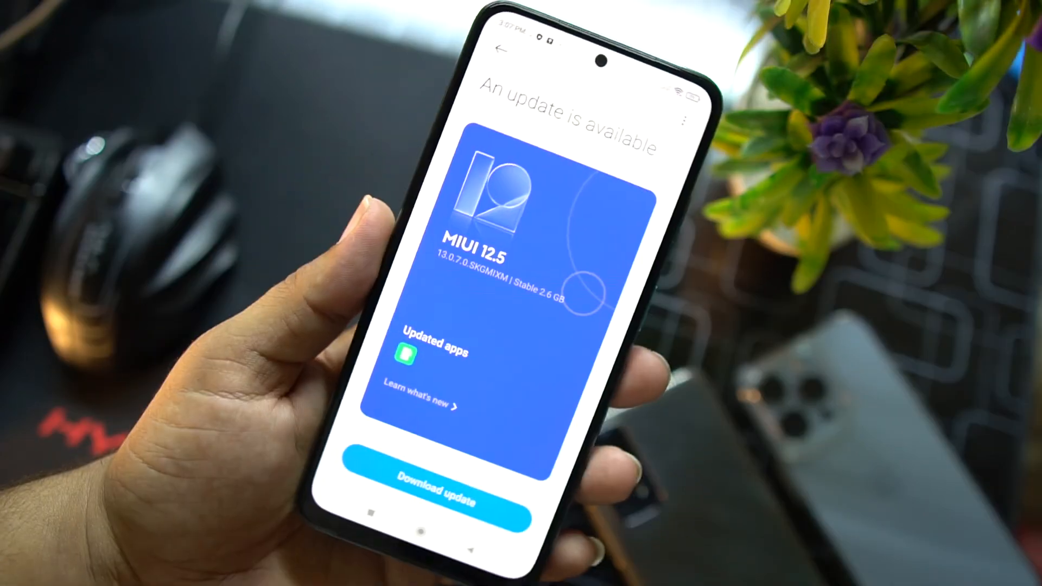
click(433, 484)
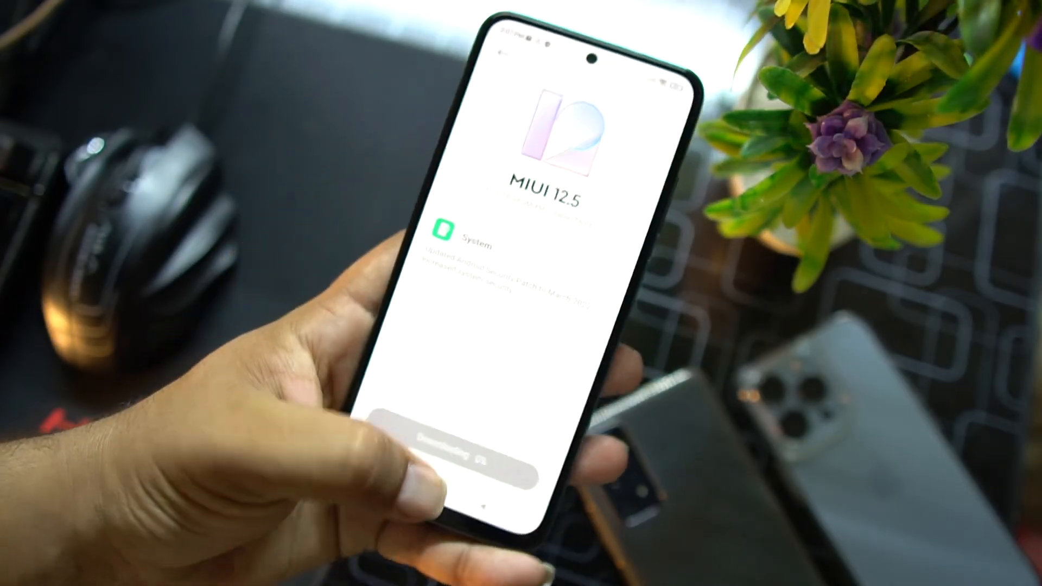